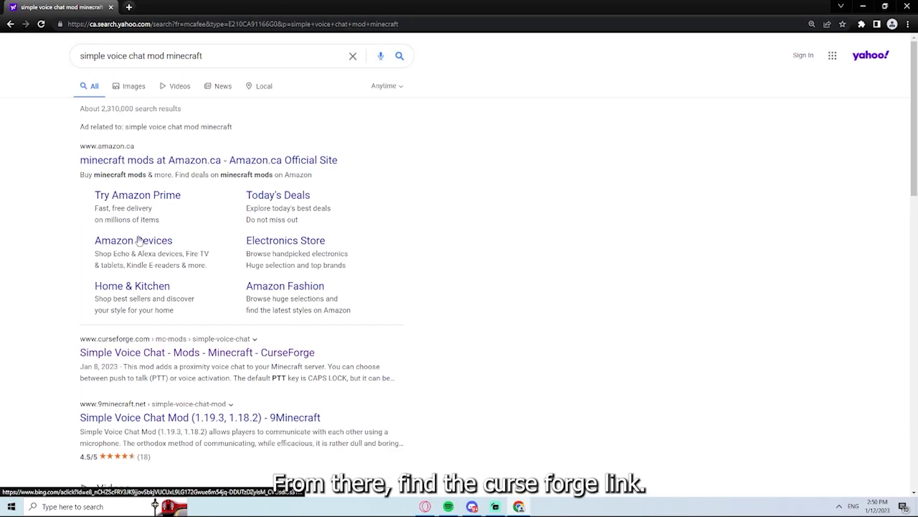
Step: Open the 'Simple Voice Chat - Mods - Minecraft - CurseForge' result from the Yahoo search
scroll("down", 3)
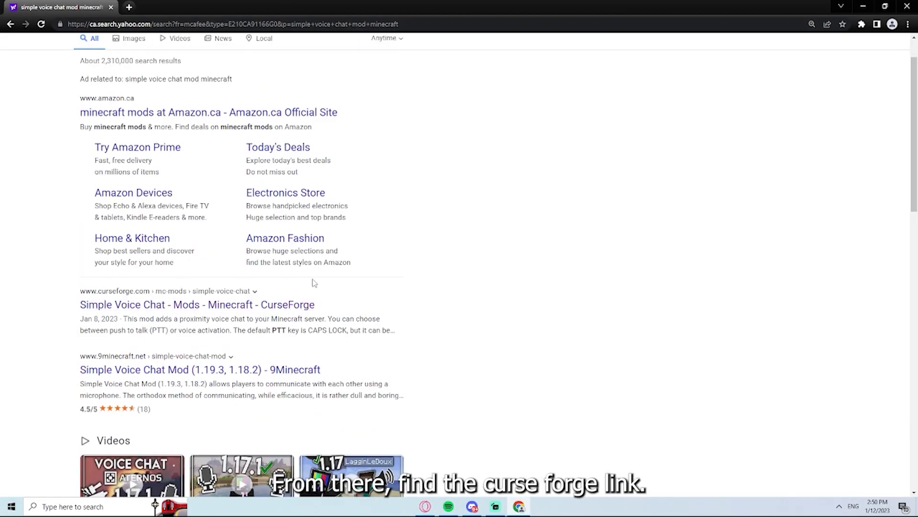
left_click(197, 305)
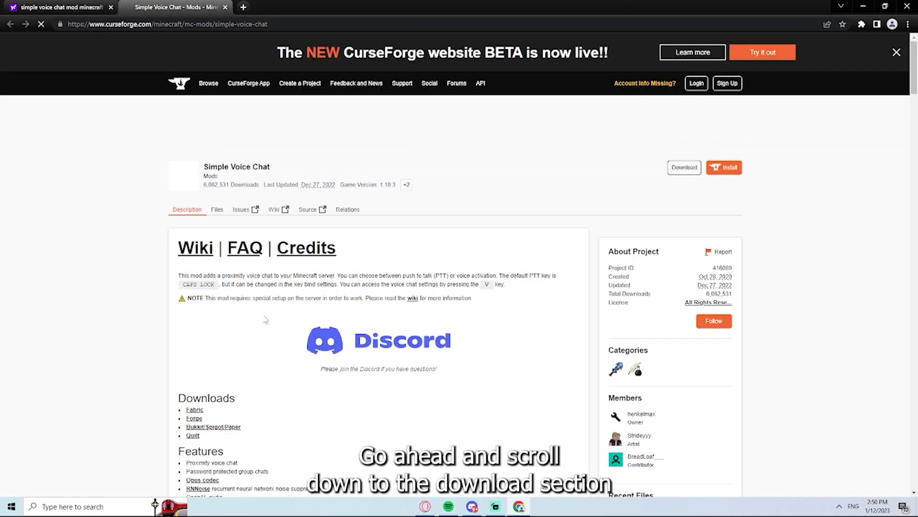
Step: Download the [FORGE][1.19] Simple Voice Chat 1.19-2.3.24 file from the All Files list
scroll("down", 3)
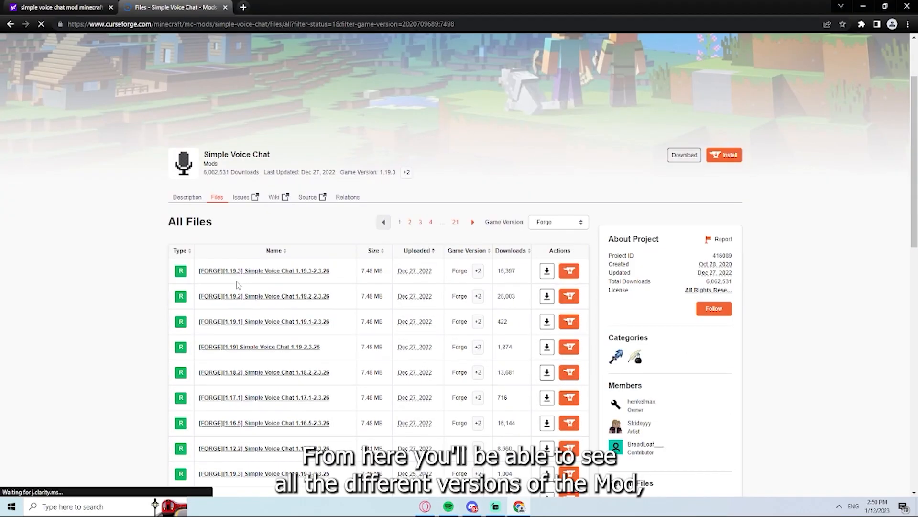
scroll("down", 3)
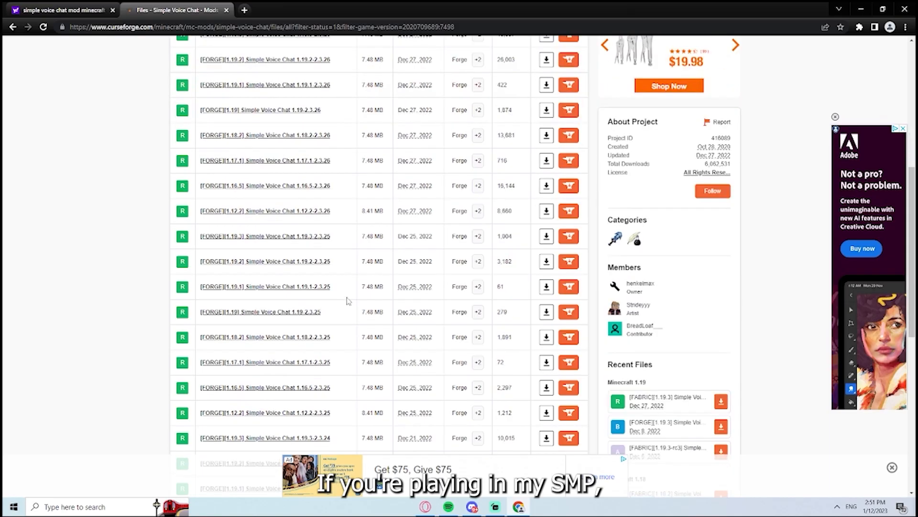
scroll("down", 3)
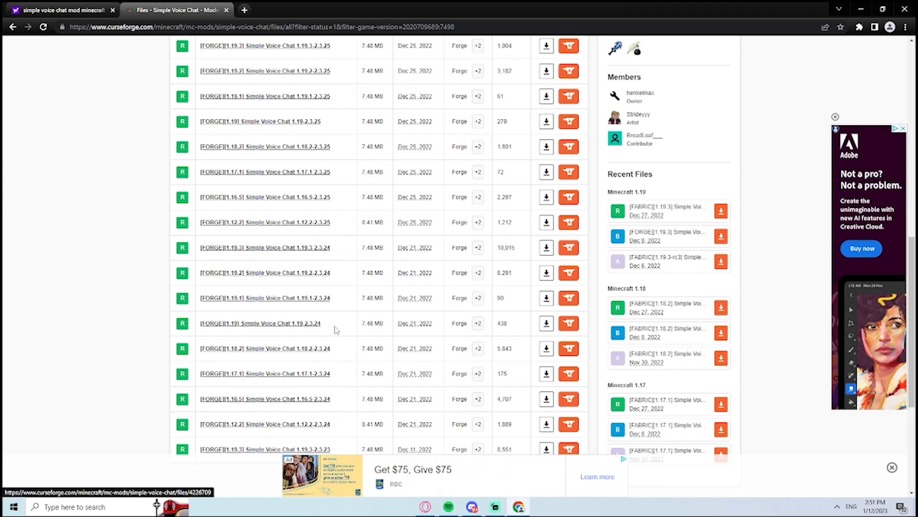
left_click(546, 322)
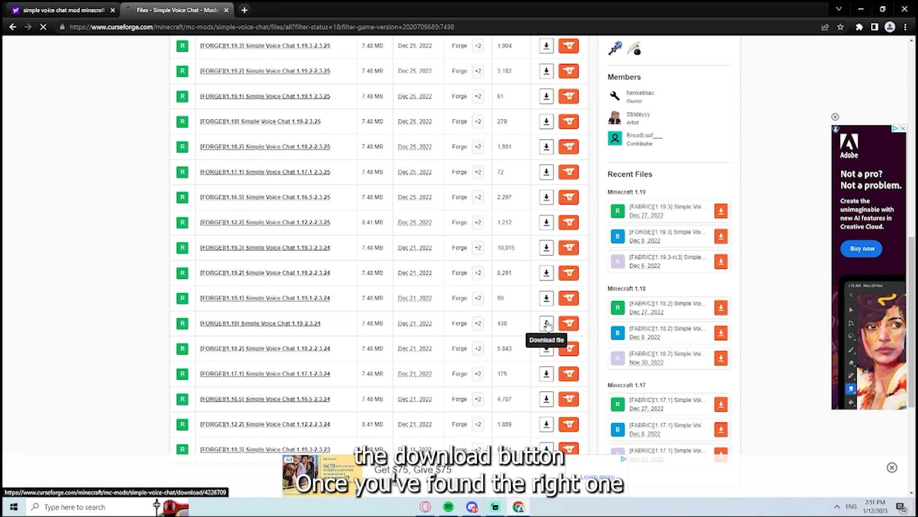
left_click(546, 322)
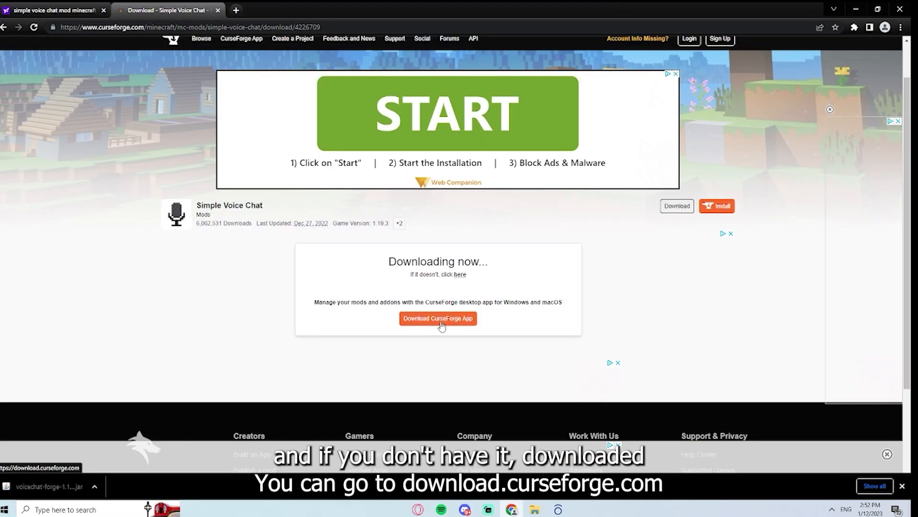
Step: Get the CurseForge desktop app from the 'Downloading now' page
left_click(437, 318)
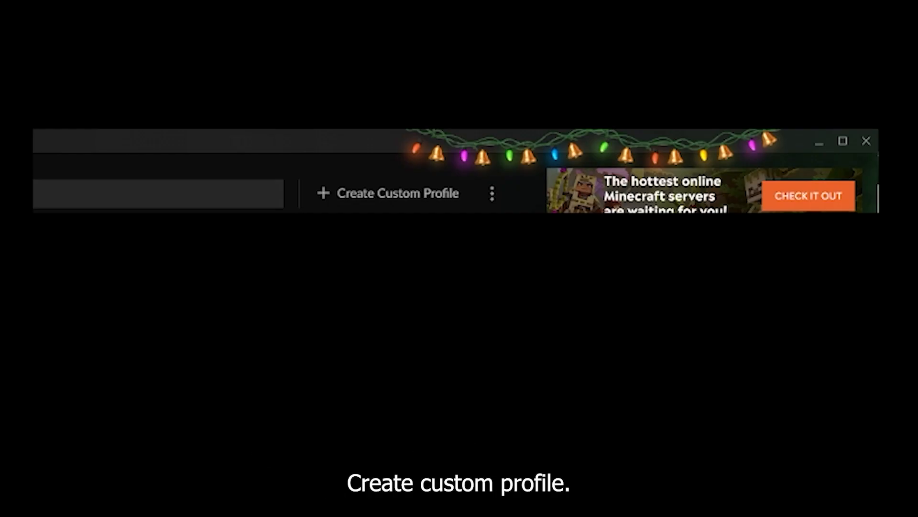
Step: Create a Forge custom profile named 'Voice chat' for Minecraft 1.19
left_click(397, 193)
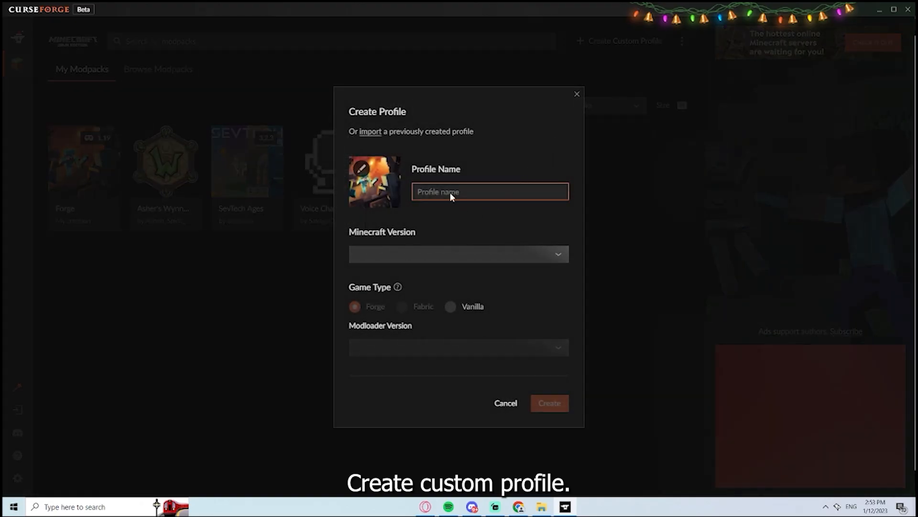
type("Voice")
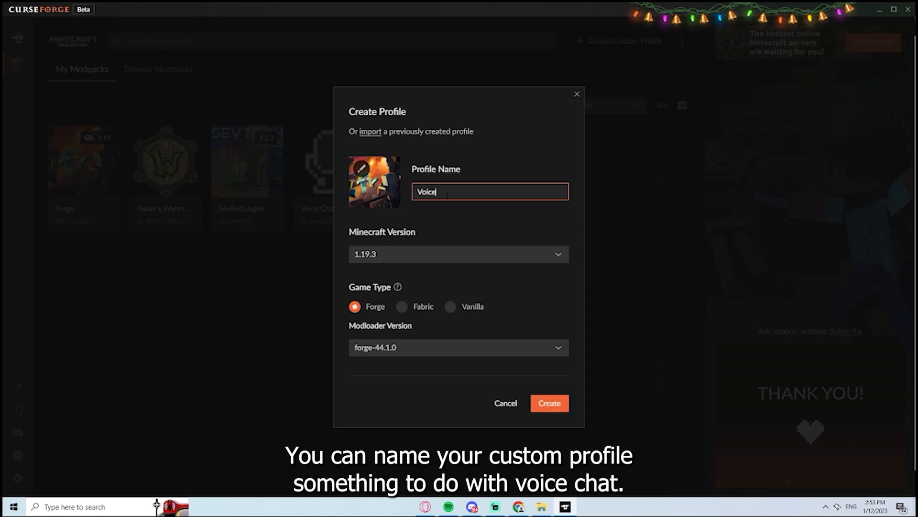
left_click(458, 253)
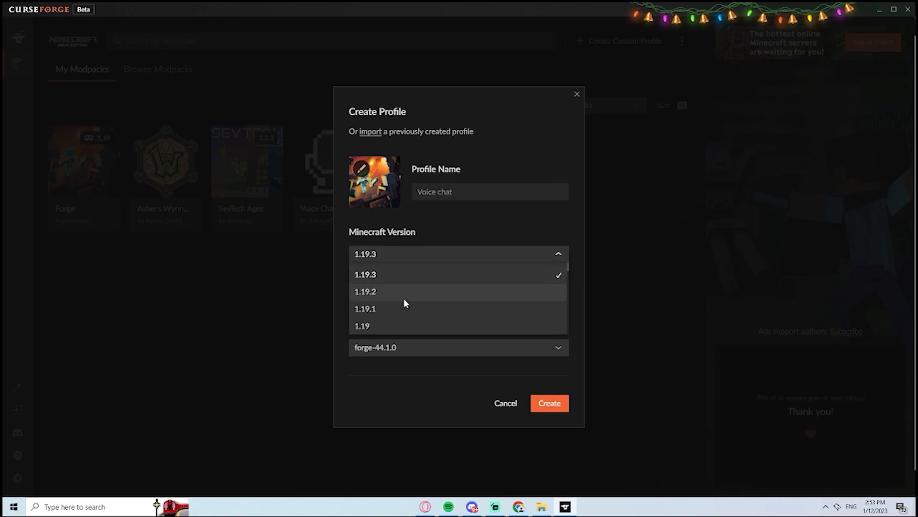
left_click(361, 326)
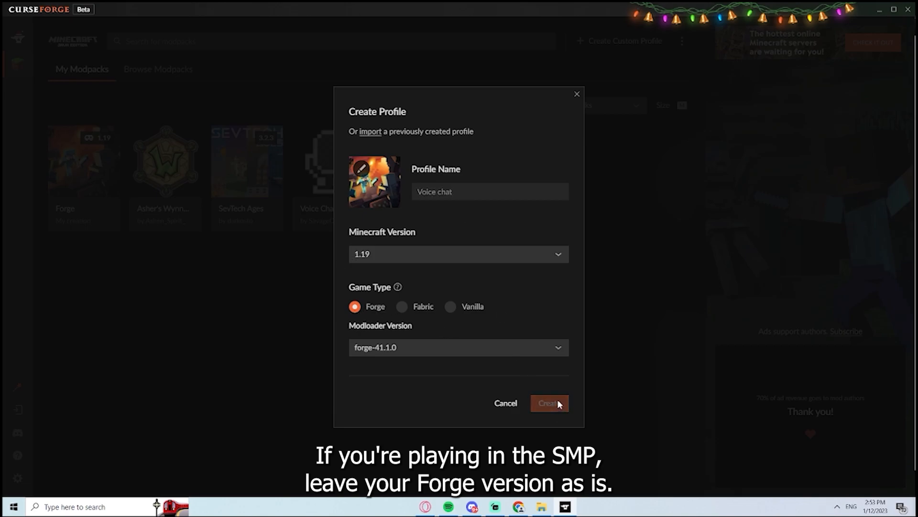
left_click(549, 402)
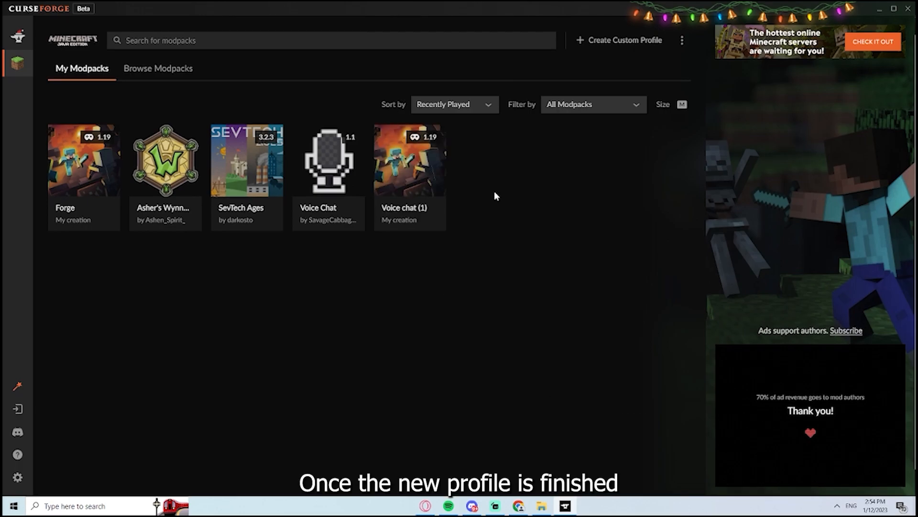
Step: Open the Voice chat (1) profile's mods folder on disk for the Simple Voice Chat jar
right_click(408, 160)
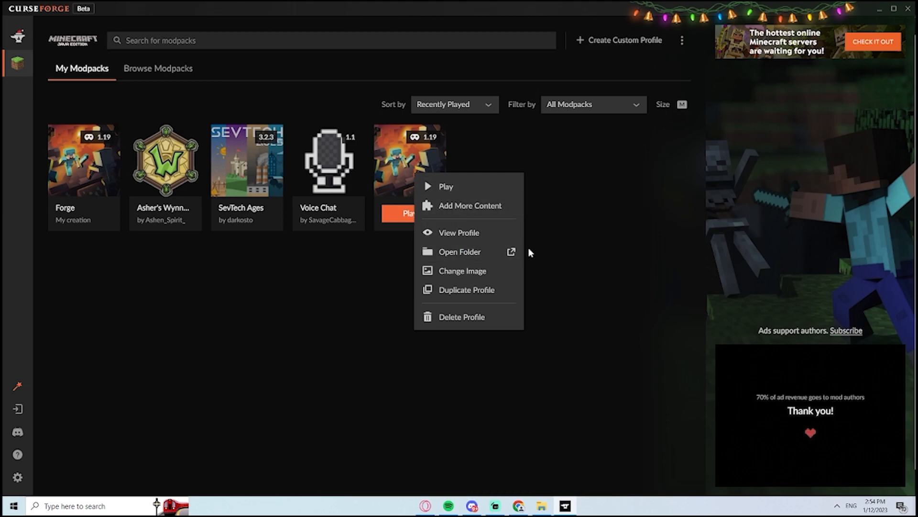
left_click(460, 252)
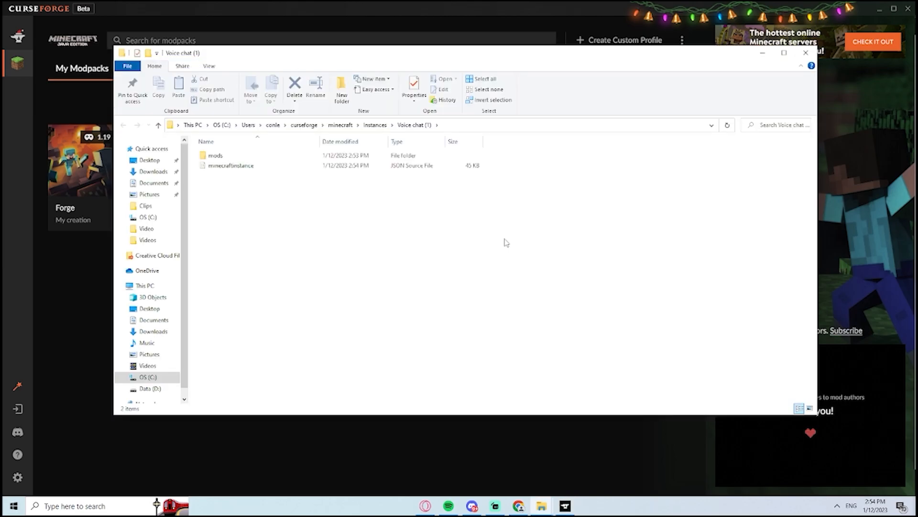
double_click(215, 154)
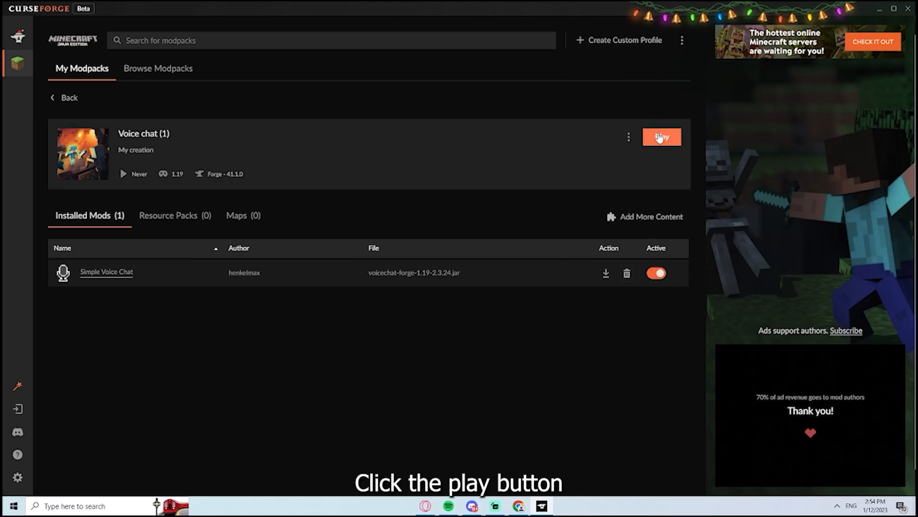
Step: Play the Voice chat (1) profile and accept the modified-installation warning
left_click(661, 137)
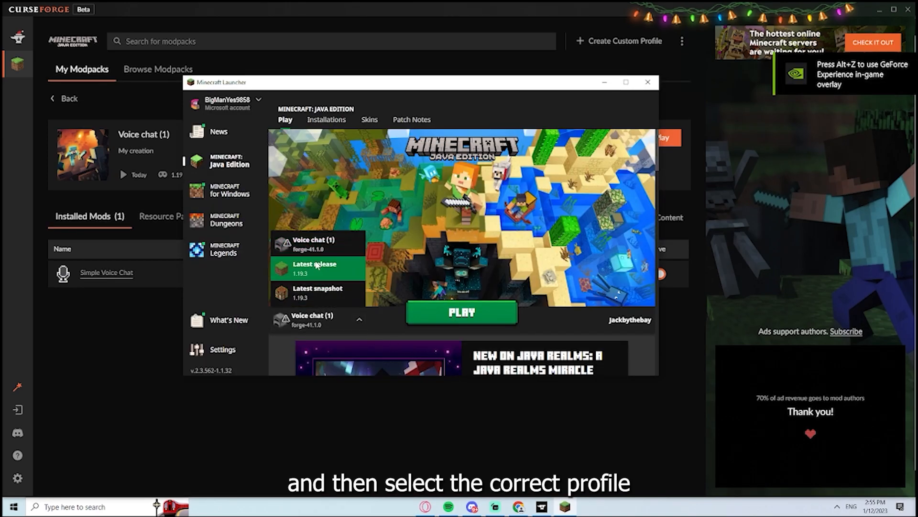
left_click(461, 312)
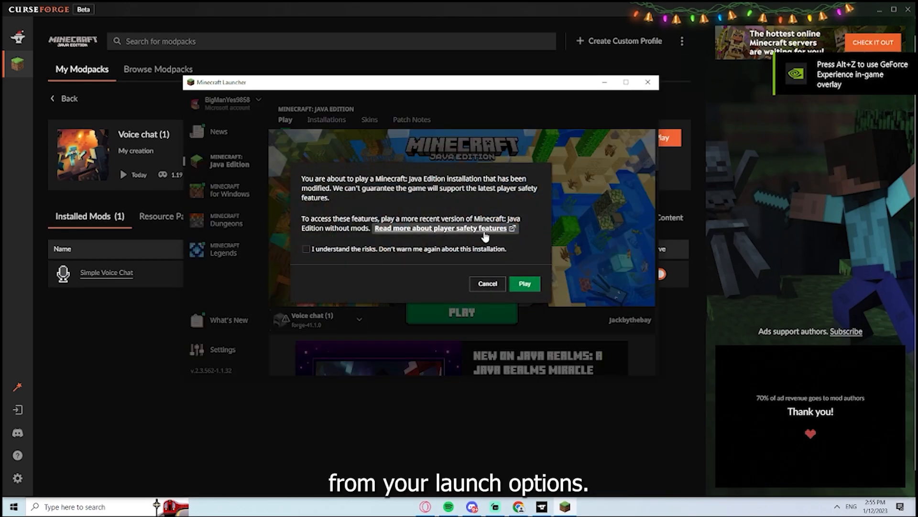
left_click(524, 283)
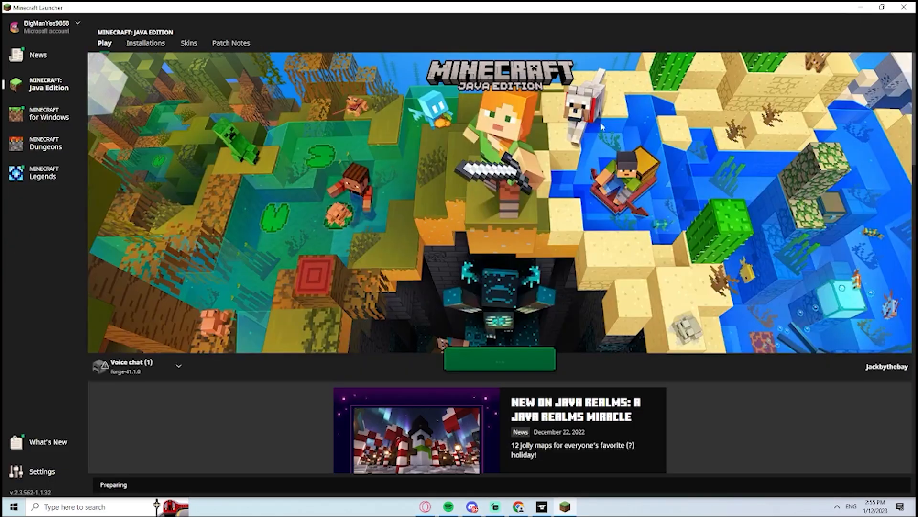
Step: Start the Voice chat (1) forge-41.1.0 installation from the Minecraft Launcher
left_click(498, 357)
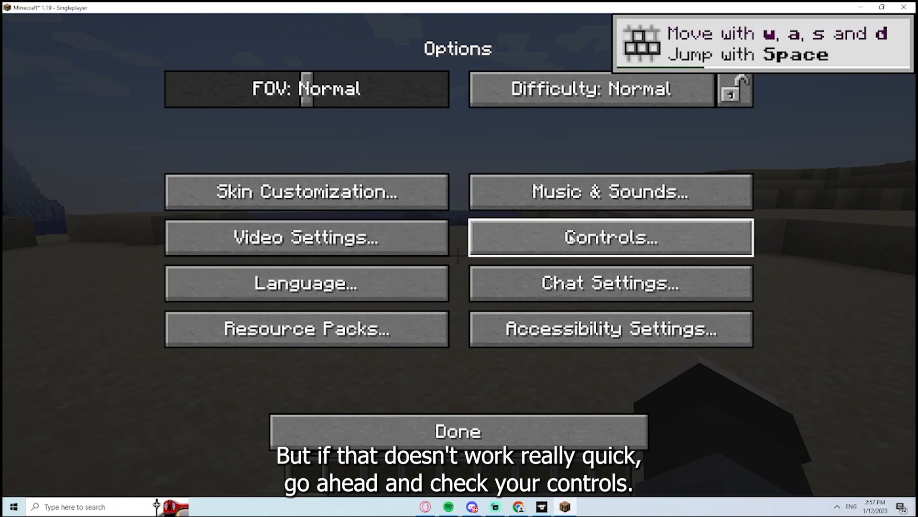
Step: Review the Voice Chat key binds, such as Push To Talk on Caps Lock, in Controls > Key Binds
left_click(610, 238)
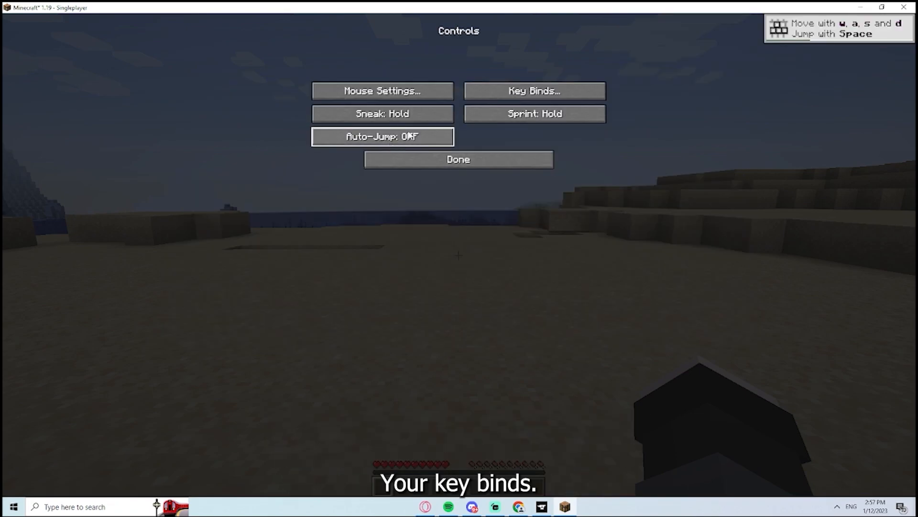
left_click(534, 90)
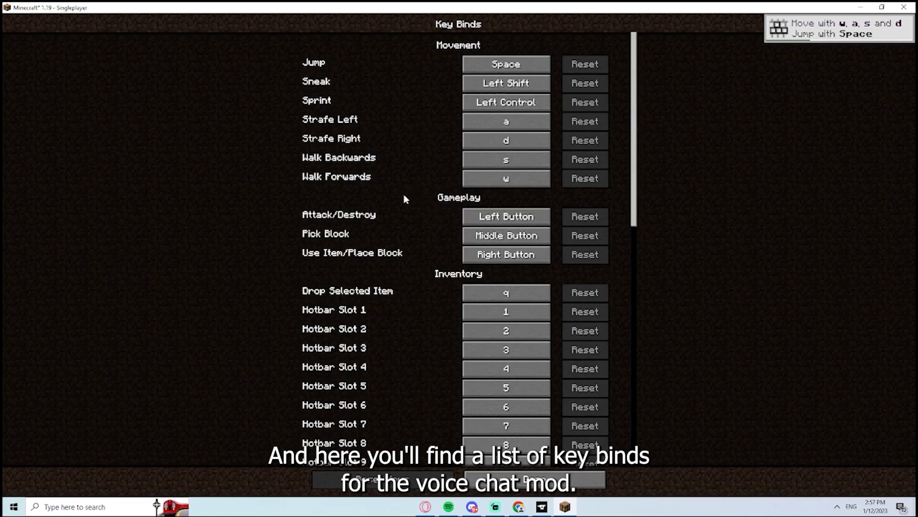
scroll("down", 3)
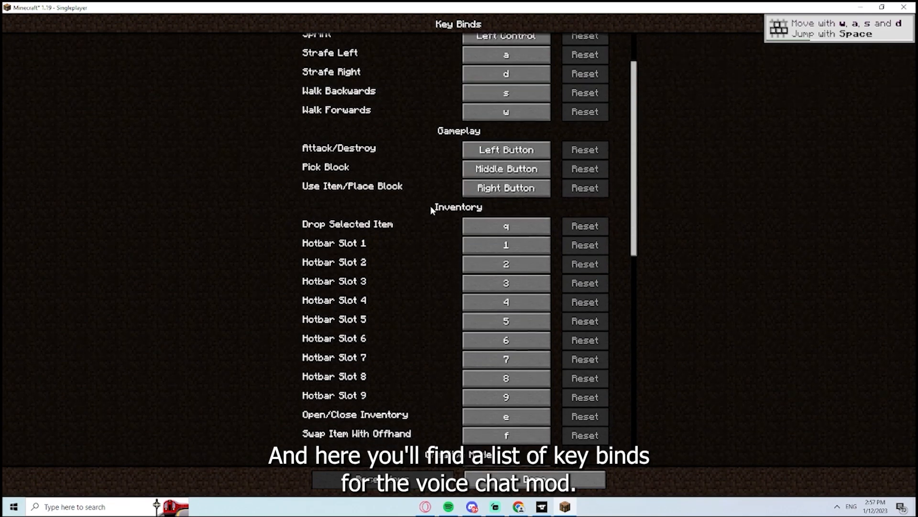
scroll("down", 3)
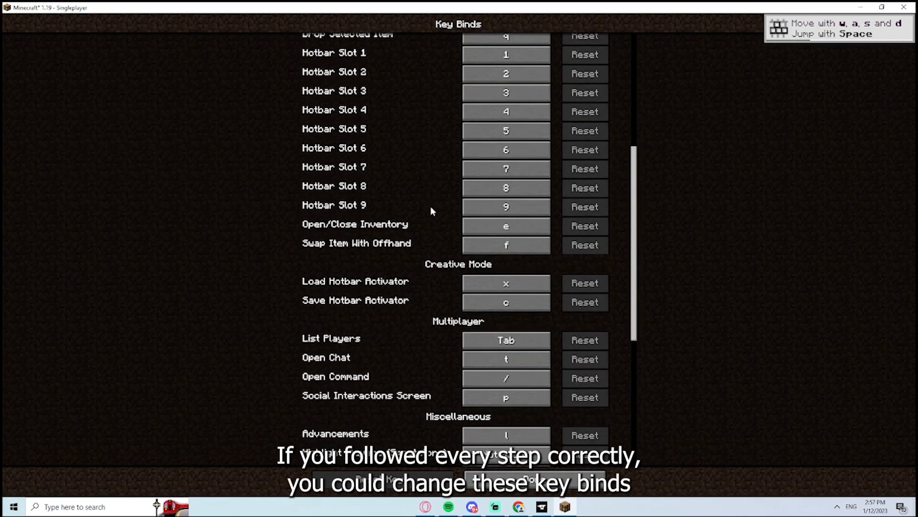
scroll("down", 3)
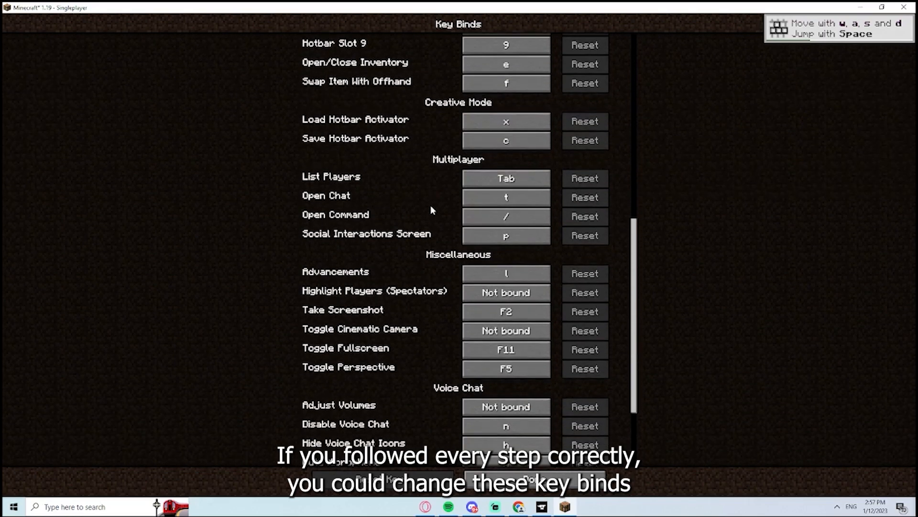
scroll("down", 3)
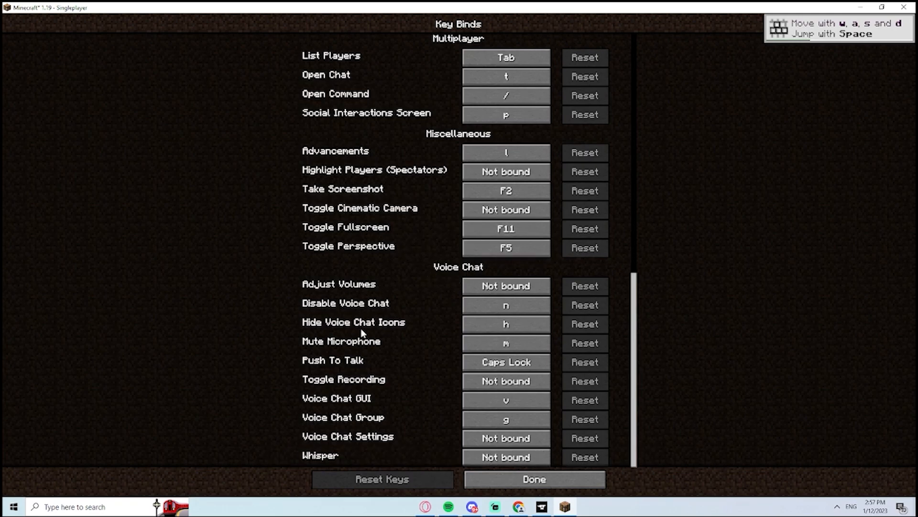
left_click(534, 478)
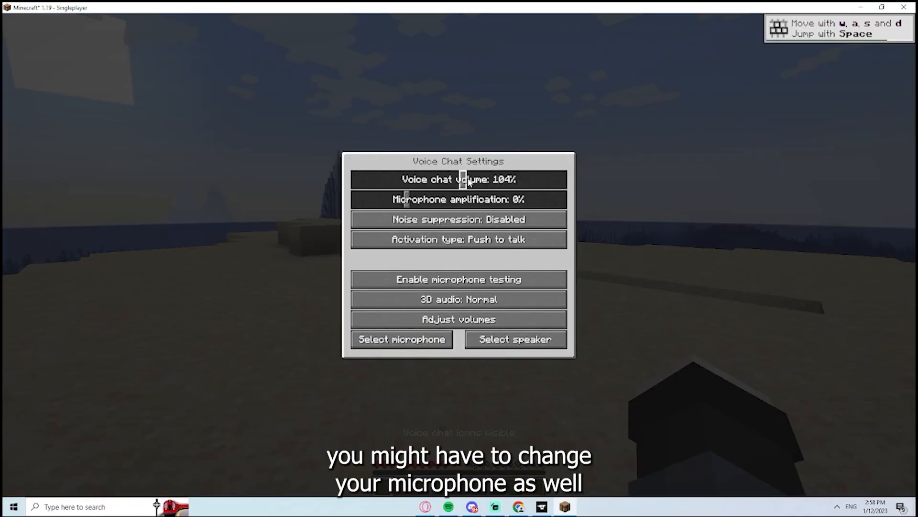
Step: Raise the voice chat volume from 104% to 132% and return to the world
left_click_drag(466, 179, 492, 179)
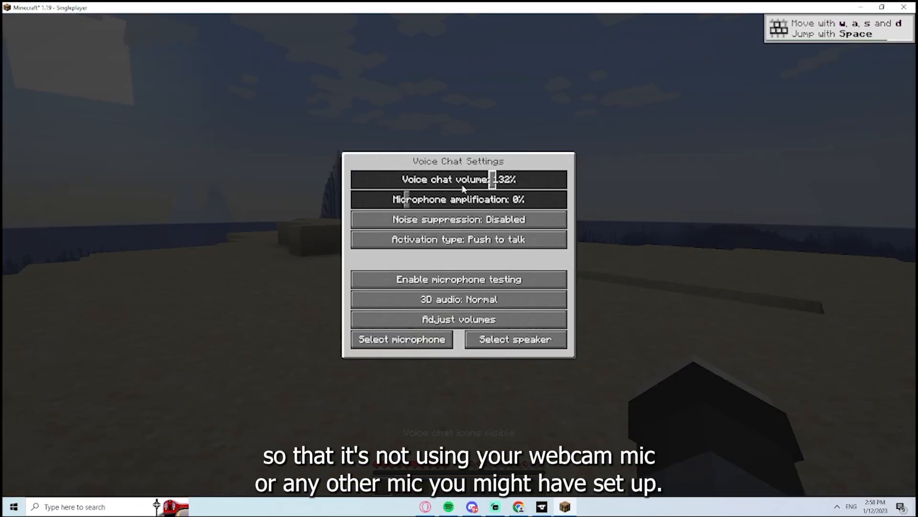
key("Escape")
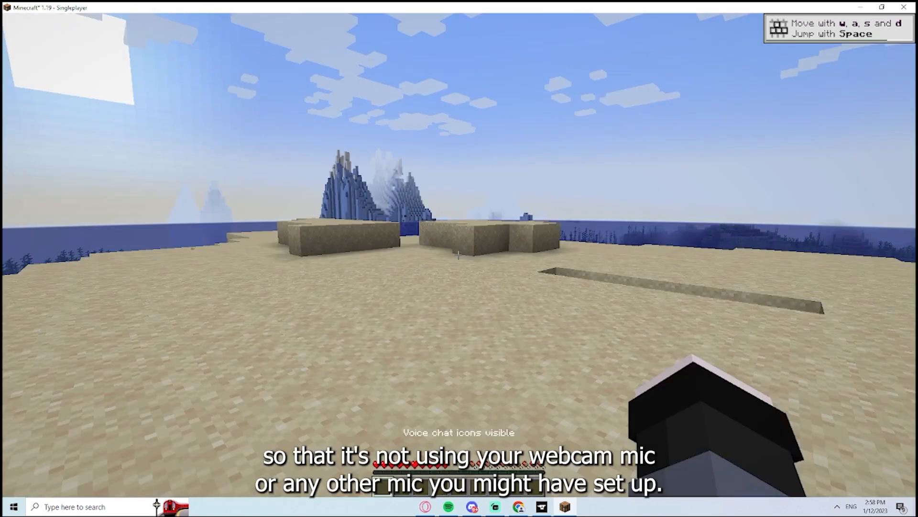